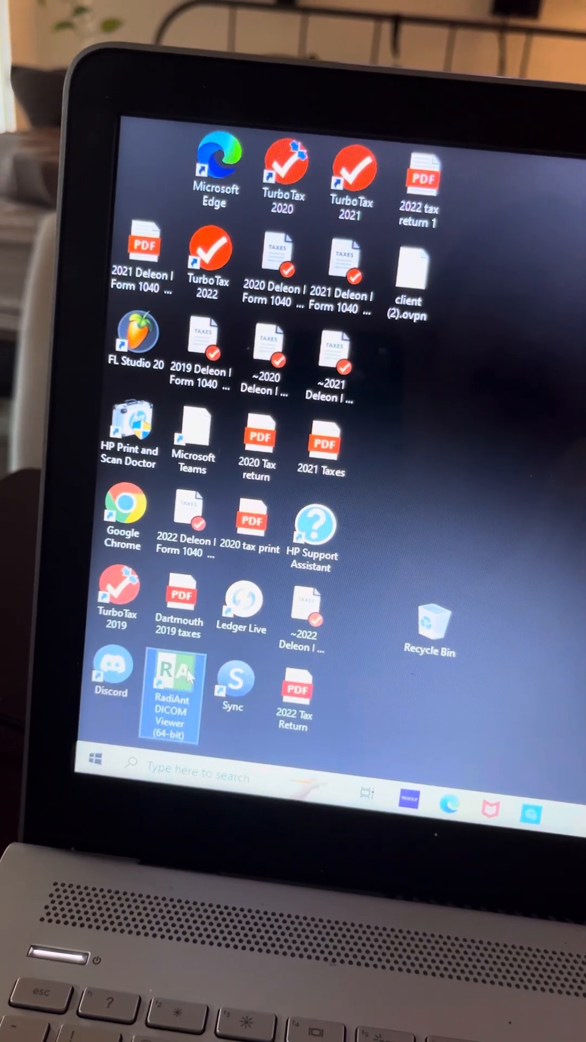
- Launch RadiAnt DICOM Viewer (64-bit) from its desktop shortcut, reaching the 3-day trial prompt
double_click(170, 691)
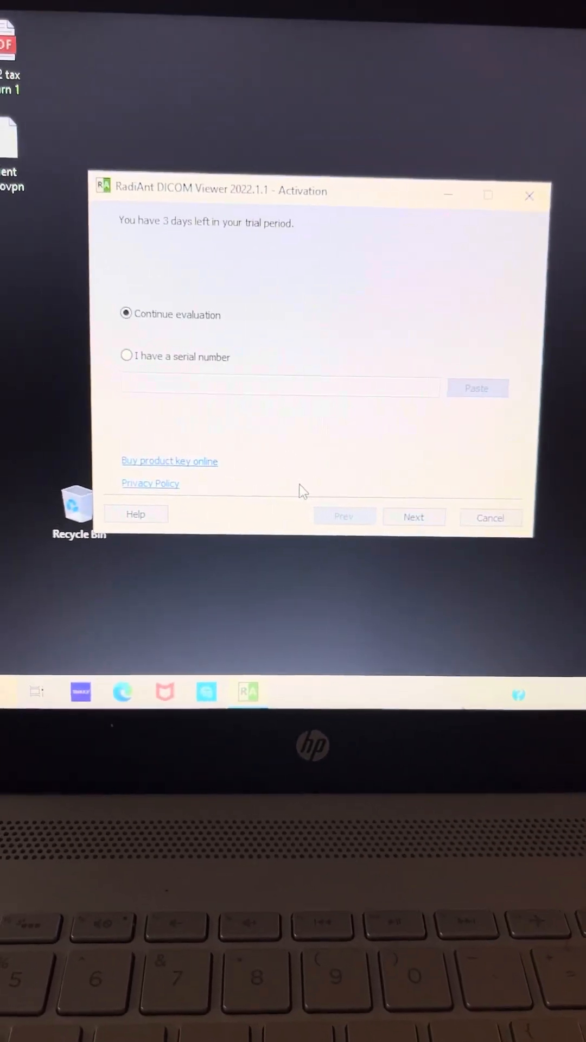
- Continue the trial evaluation so the CT neck study opens with its sagittal image
left_click(413, 517)
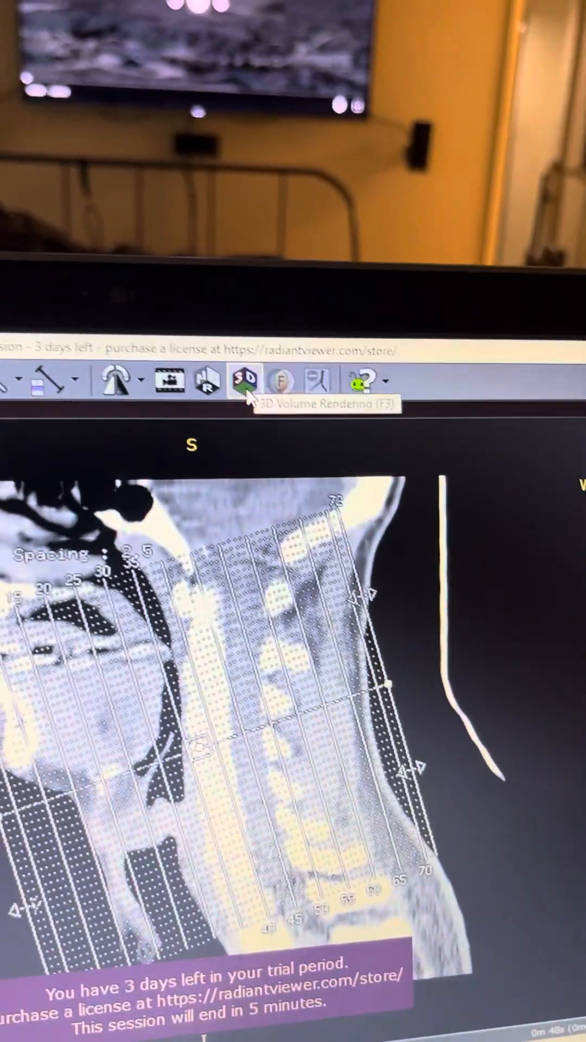
- Render the neck CT as a 3D volume and maximize it to show skull, jaw and neck bones
left_click(246, 381)
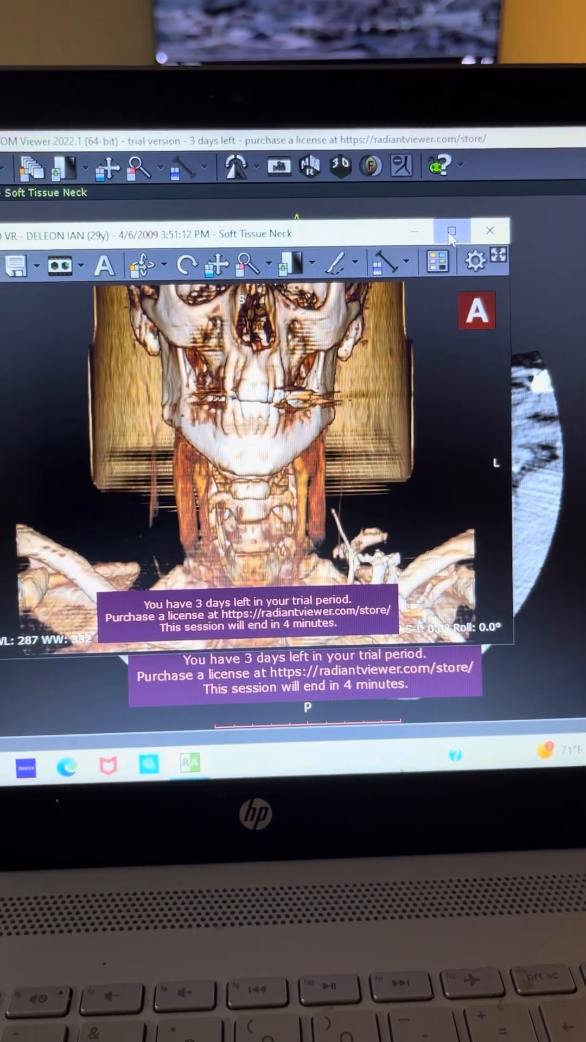
left_click(452, 232)
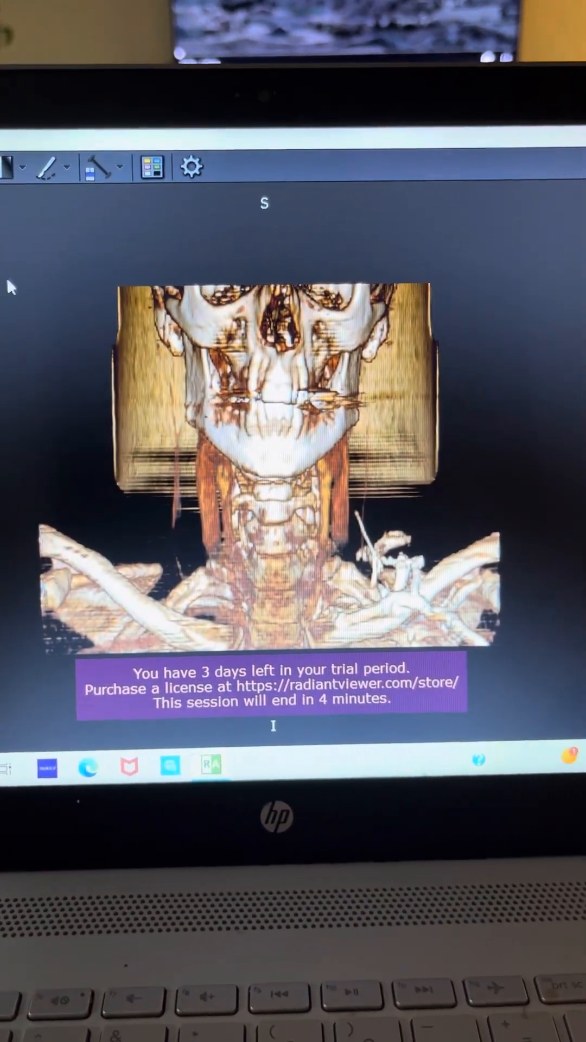